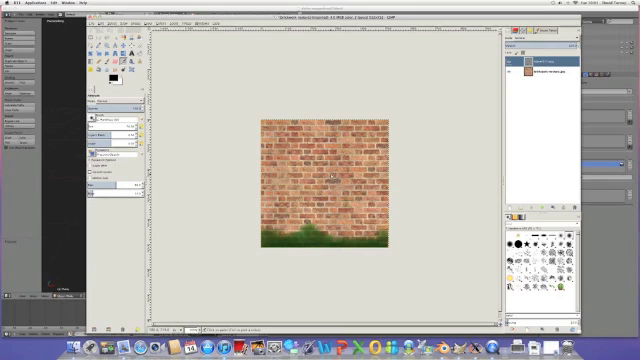
{"action": "mouse_move", "coordinate": [227, 103]}
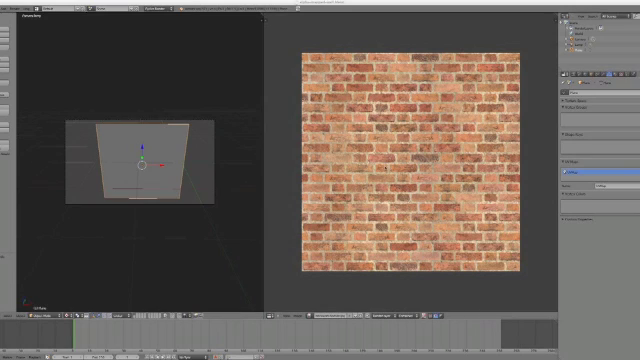
{"action": "mouse_move", "coordinate": [300, 289]}
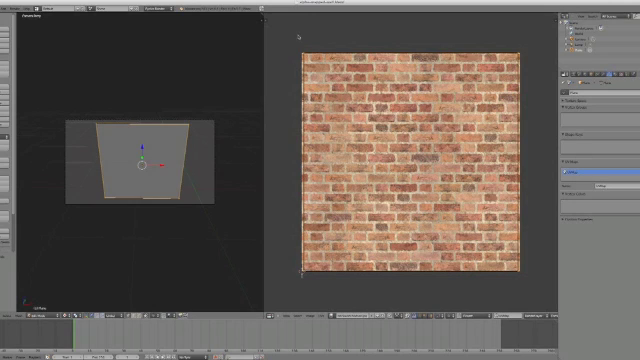
{"action": "mouse_move", "coordinate": [221, 138]}
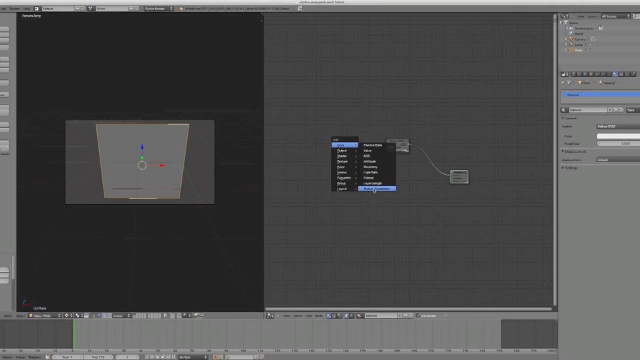
Step: Add a Texture Coordinate node and an Image Texture node to the wall material
{"action": "left_click", "coordinate": [372, 187]}
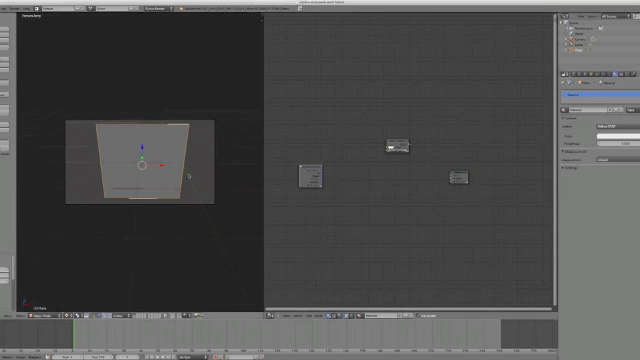
{"action": "mouse_move", "coordinate": [249, 187]}
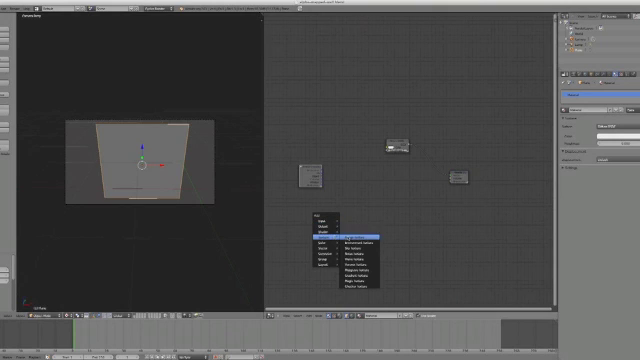
{"action": "left_click", "coordinate": [360, 231]}
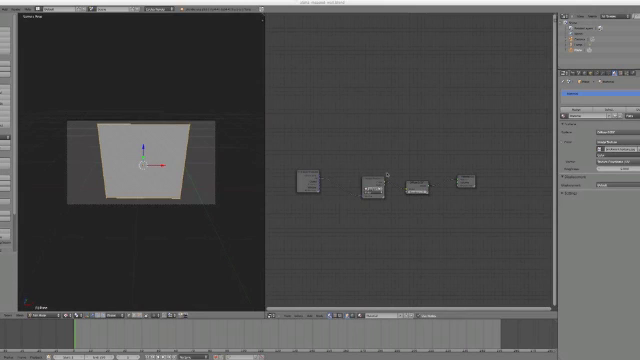
{"action": "mouse_move", "coordinate": [350, 150]}
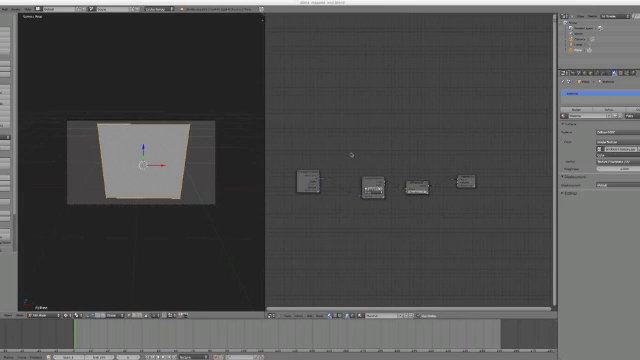
{"action": "mouse_move", "coordinate": [399, 155]}
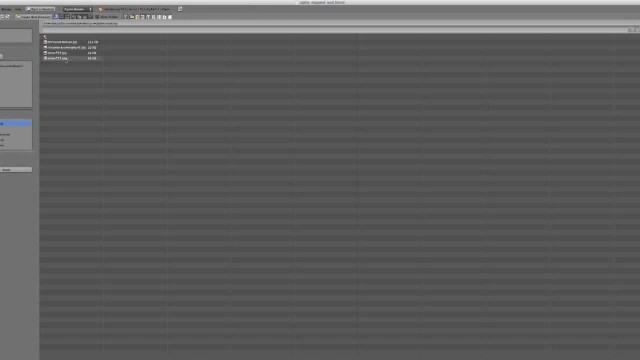
Step: Select the dirt overlay PNG in the file browser and open it as an image texture
{"action": "left_click", "coordinate": [70, 58]}
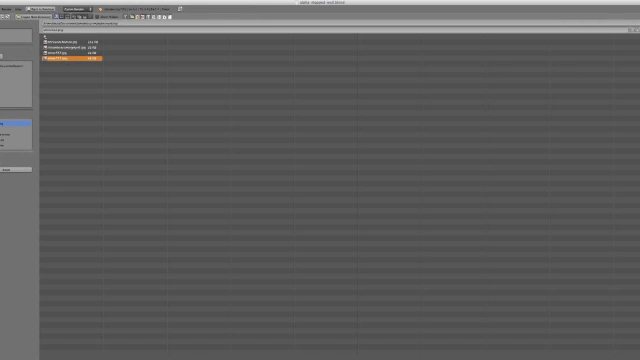
{"action": "left_click", "coordinate": [80, 58]}
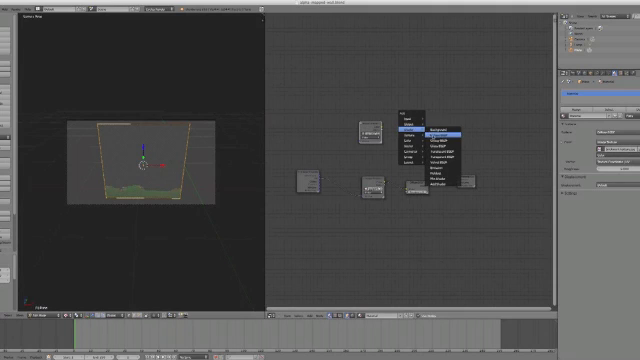
Step: Add a second shader node and connect the dirt texture into it
{"action": "left_click", "coordinate": [446, 130]}
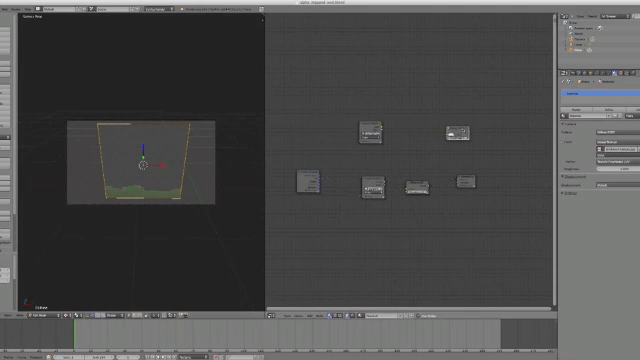
{"action": "left_click_drag", "start_coordinate": [455, 135], "coordinate": [420, 130]}
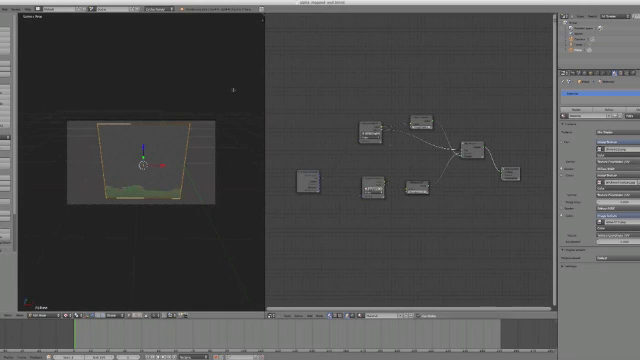
Step: Set the right editor's viewport shading to Rendered to preview the wall
{"action": "left_click", "coordinate": [16, 7]}
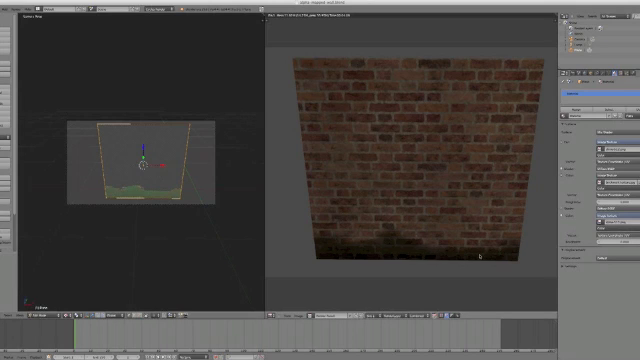
{"action": "mouse_move", "coordinate": [348, 247]}
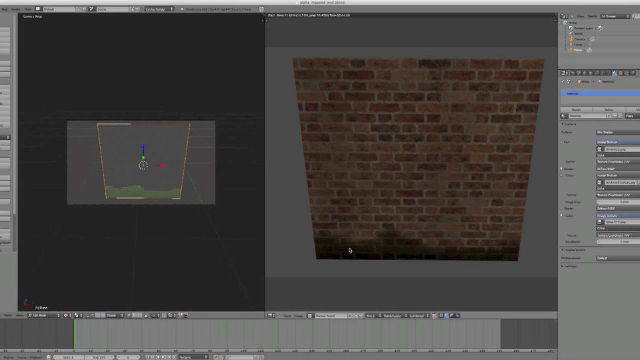
{"action": "mouse_move", "coordinate": [455, 242]}
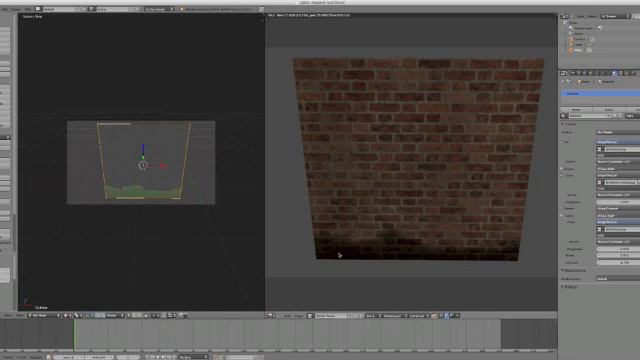
{"action": "mouse_move", "coordinate": [441, 204]}
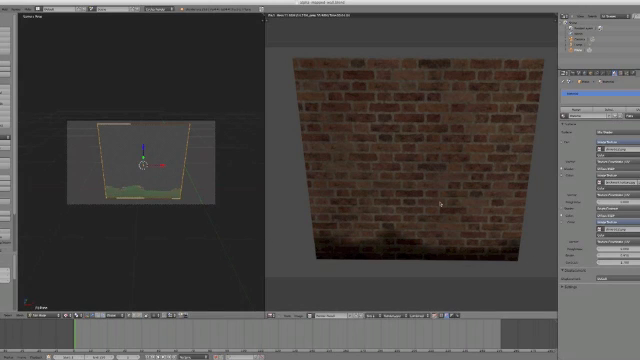